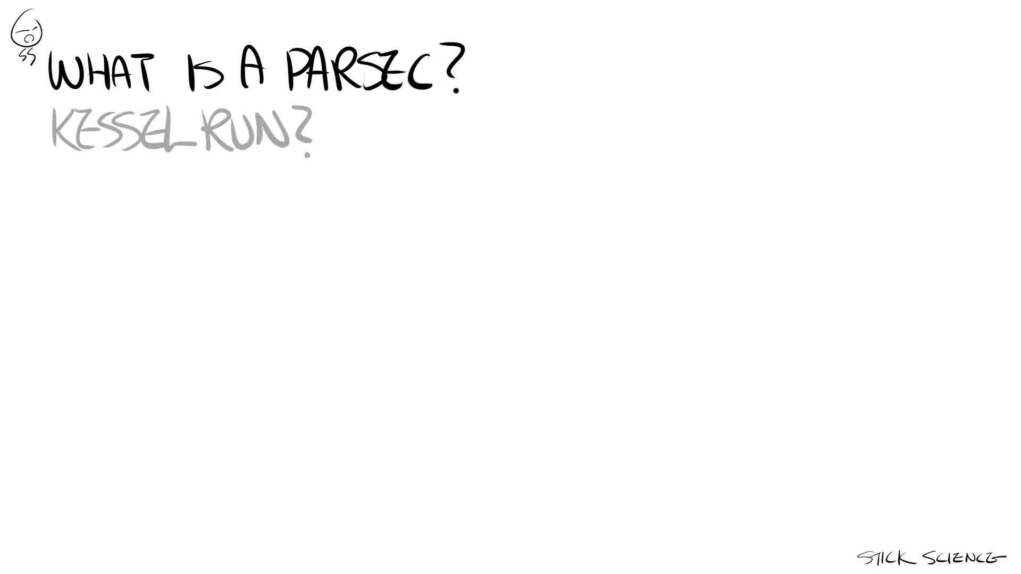
- Draw the blue Kessel region and orange route arrow, lettering '18 PARSECS' beneath
{"action": "left_click_drag", "start_coordinate": [424, 149], "coordinate": [823, 306]}
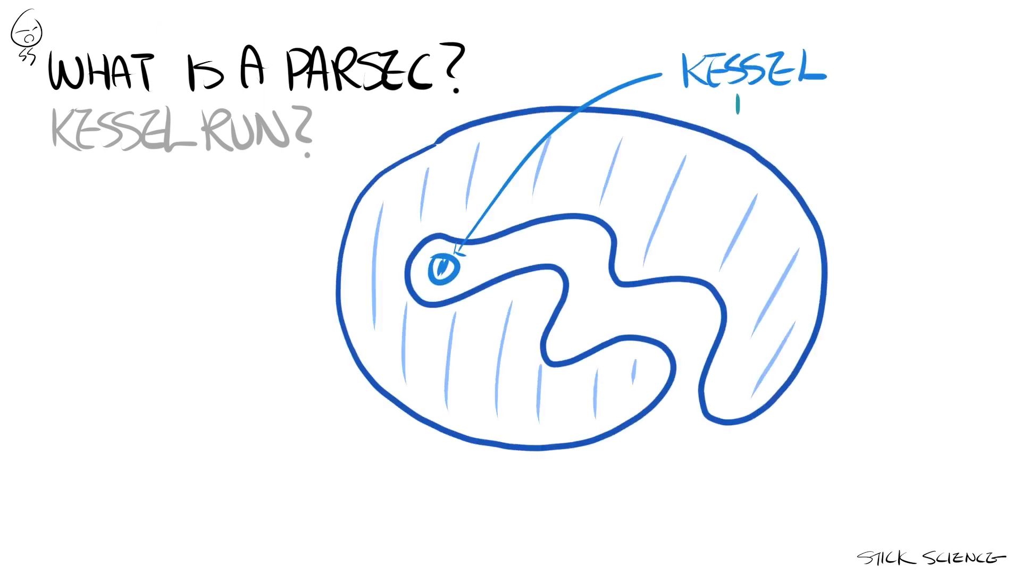
{"action": "left_click_drag", "start_coordinate": [498, 260], "coordinate": [661, 432]}
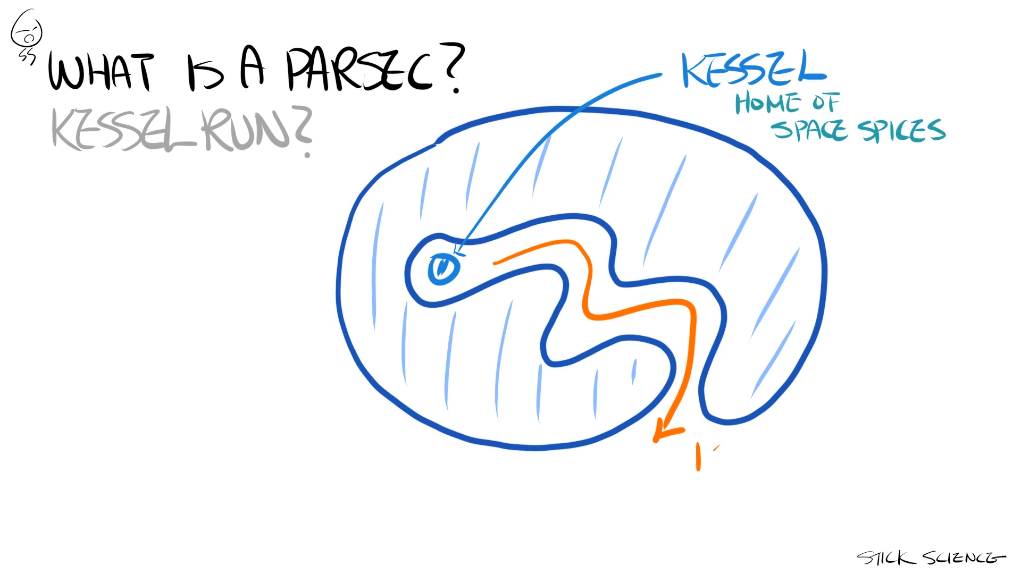
{"action": "type", "text": "18 PARSECS"}
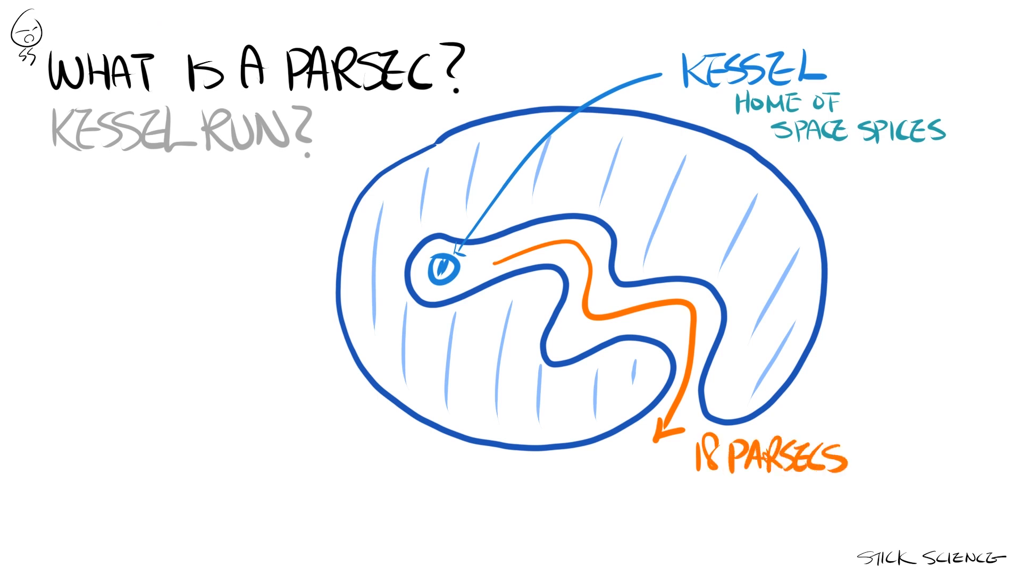
- Letter 'TIME?' while drawing the parallax diagram with Sun, orbit, star and θ
{"action": "type", "text": "TIME?"}
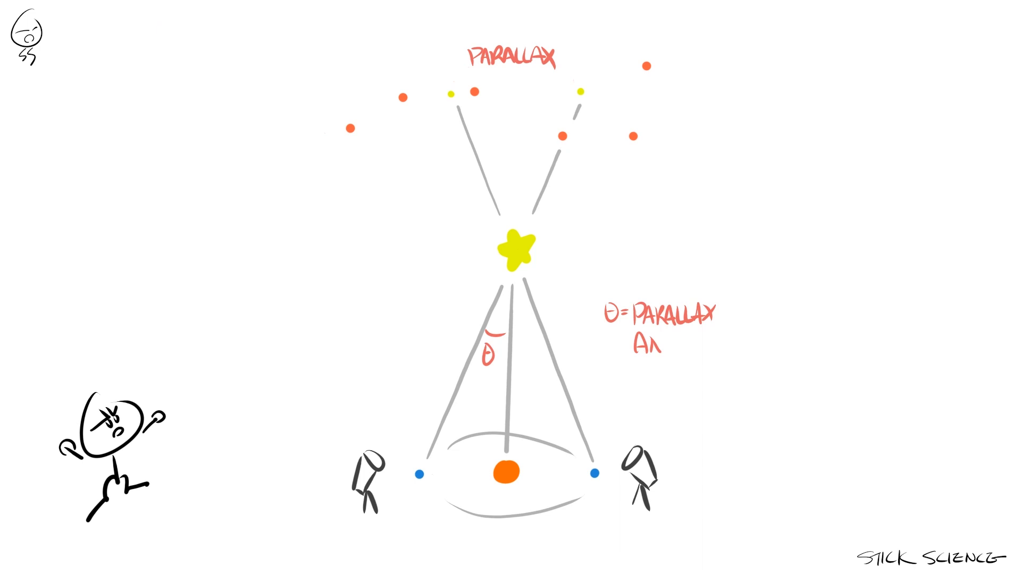
- Finish the 'ANGLE' label and start the dotted shift line between star positions
{"action": "type", "text": "ANGLE"}
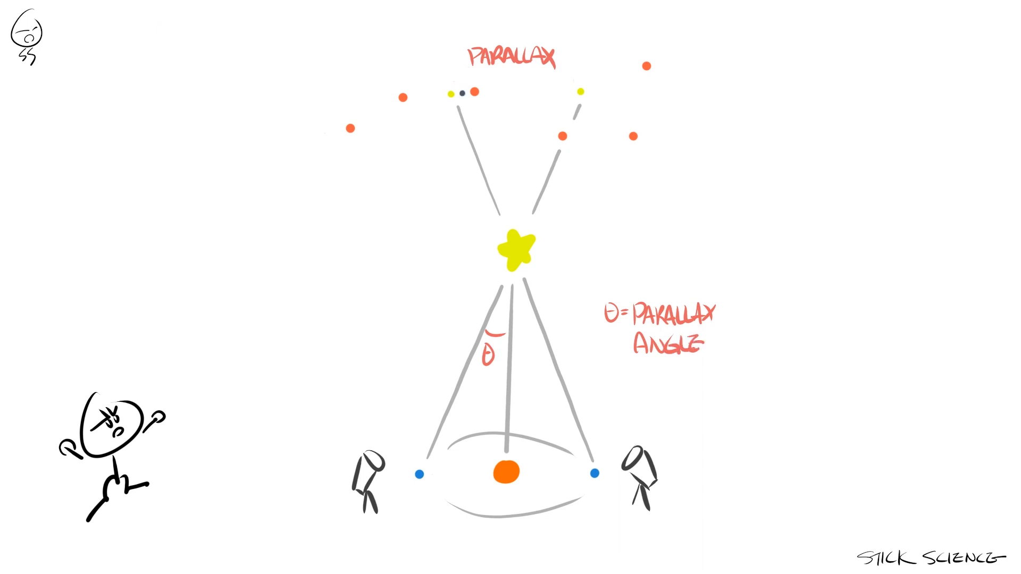
{"action": "left_click_drag", "start_coordinate": [462, 92], "coordinate": [574, 89]}
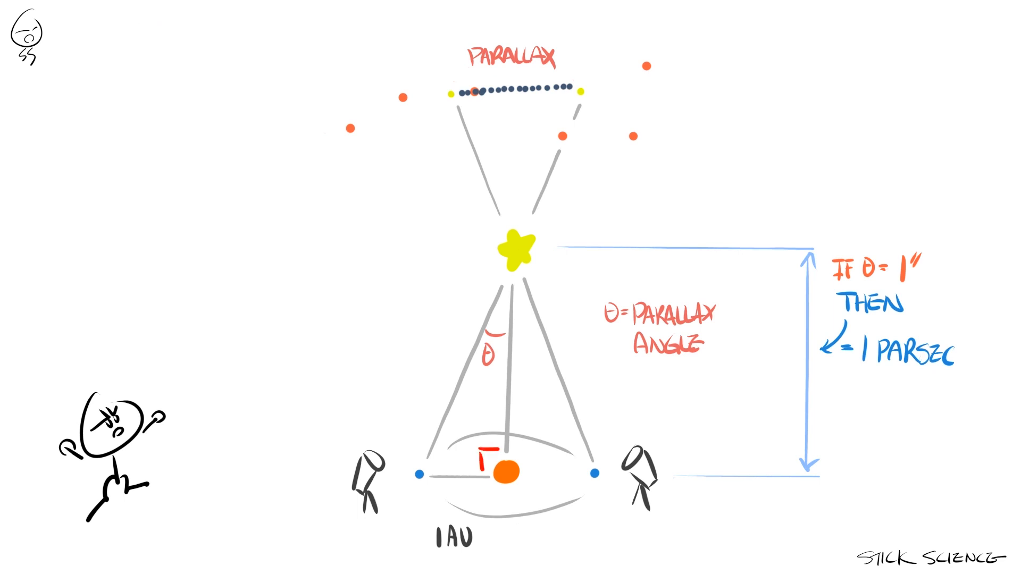
- Letter '1 PARSEC = 1AU/TAN 1" ≈ 206,' and '≈ 9.5 PM' on the left
{"action": "type", "text": "1 PARSEC -"}
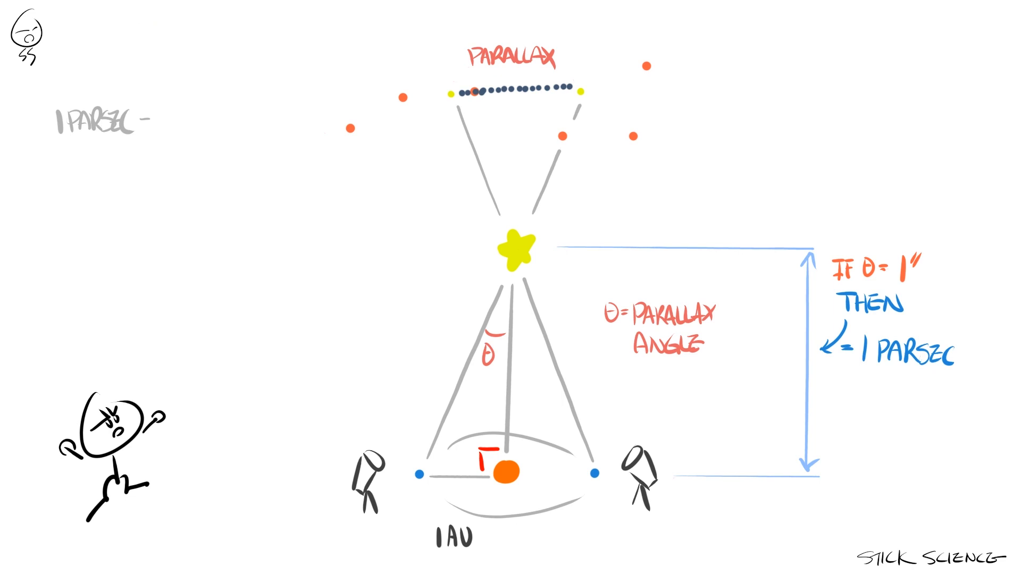
{"action": "type", "text": "1 PARSEC = 1AU/TAN 1\" ≈ 206,264 AU"}
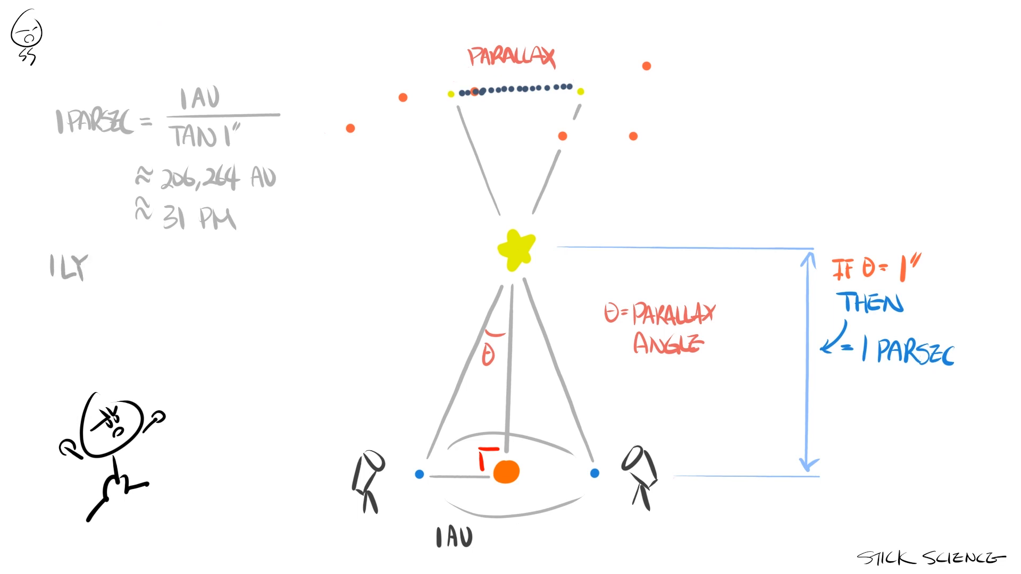
{"action": "type", "text": "≈ 9.5 PM"}
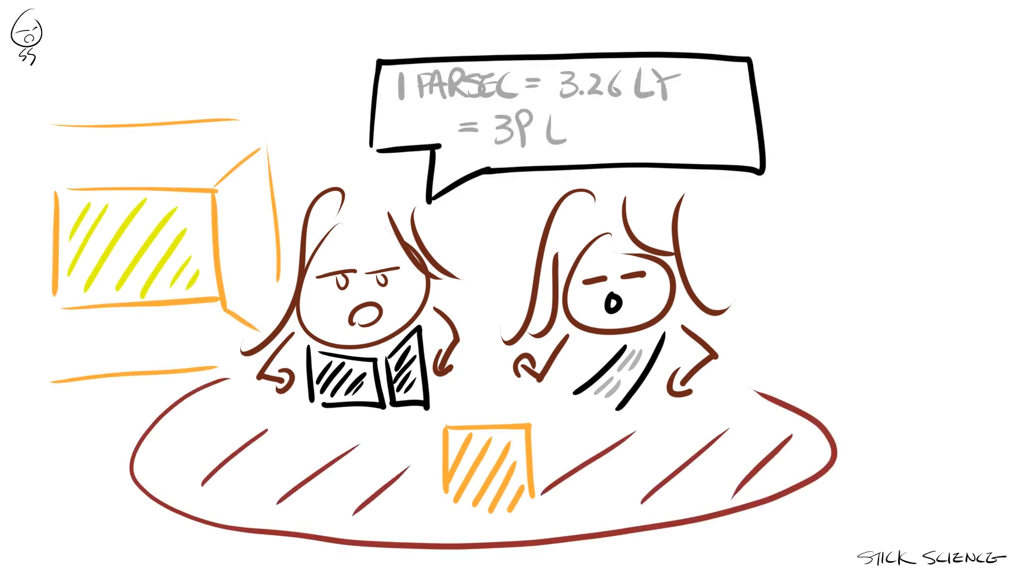
- Write 'LIGHT YEAR!' in the speech bubble to complete the 3.26 LY conversion
{"action": "type", "text": "LIGHT YEAR!"}
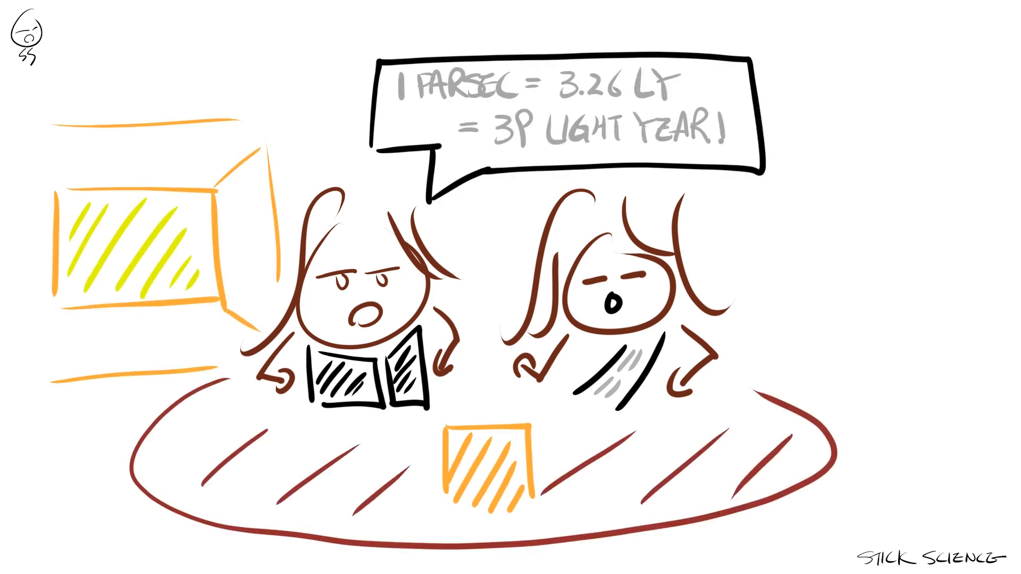